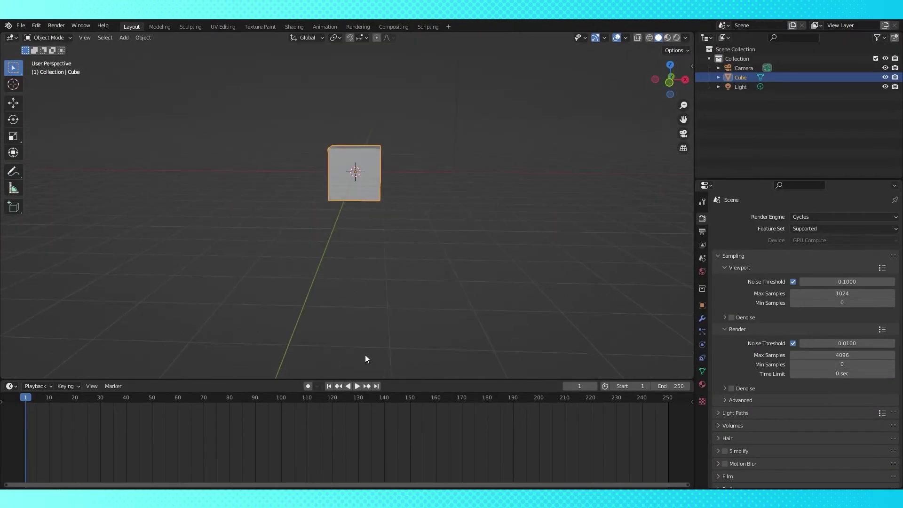
Step: Show the Shader Editor below and add an Image Texture node with a new blank image feeding Base Color
left_click(8, 225)
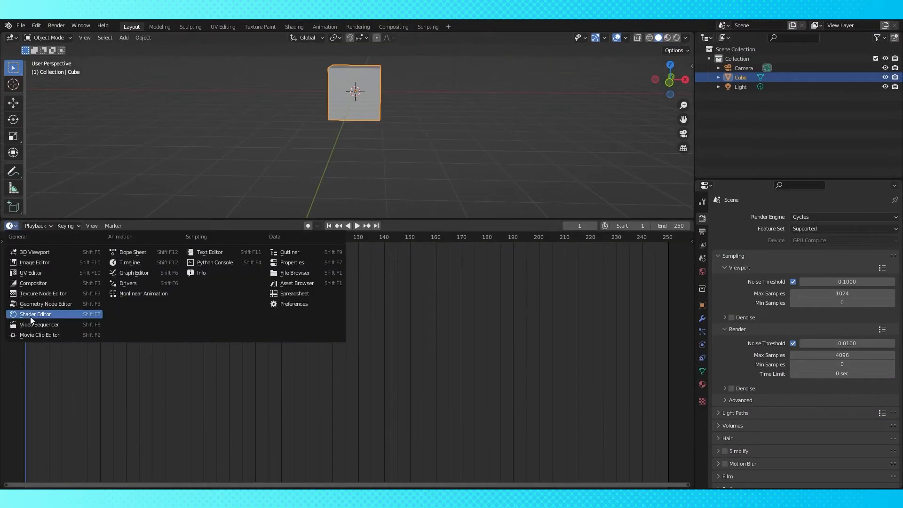
left_click(35, 314)
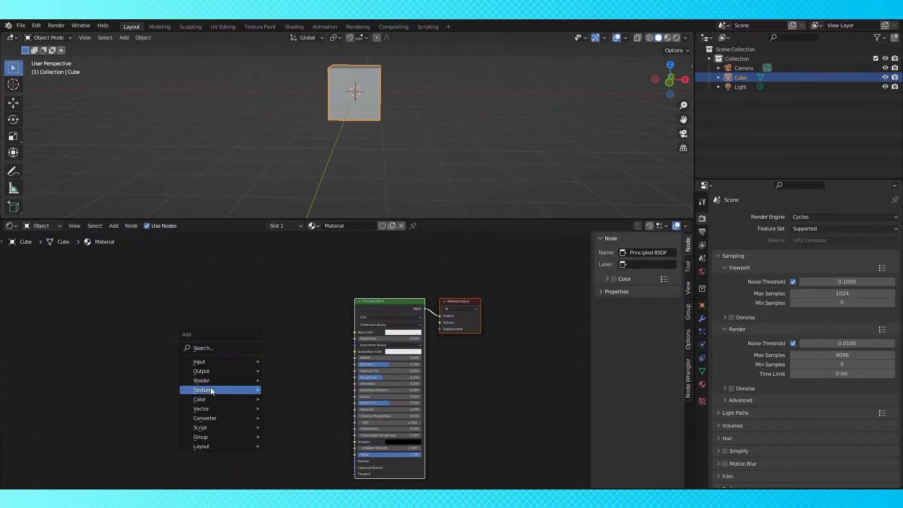
left_click(203, 389)
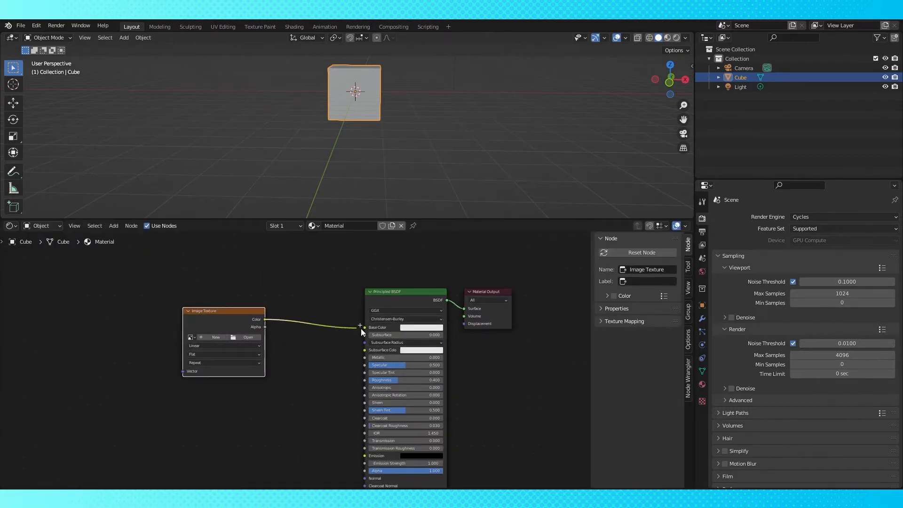
left_click(215, 337)
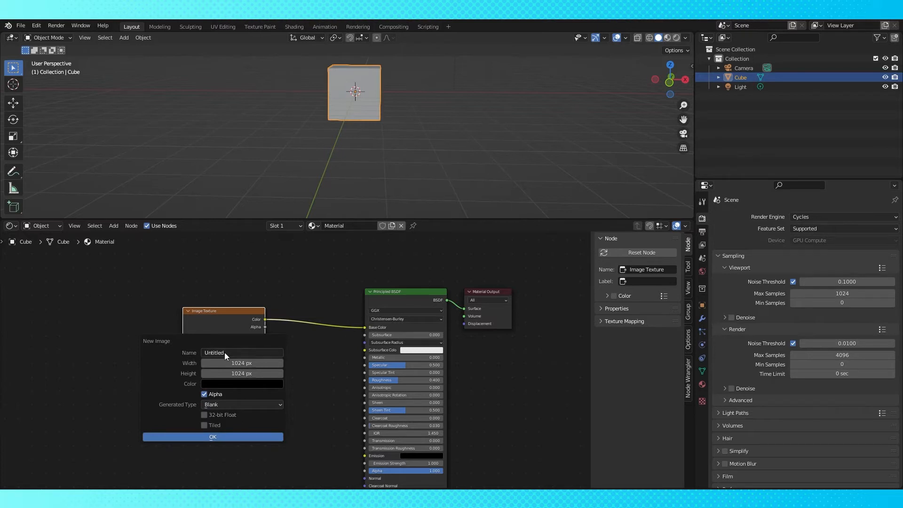
left_click(213, 436)
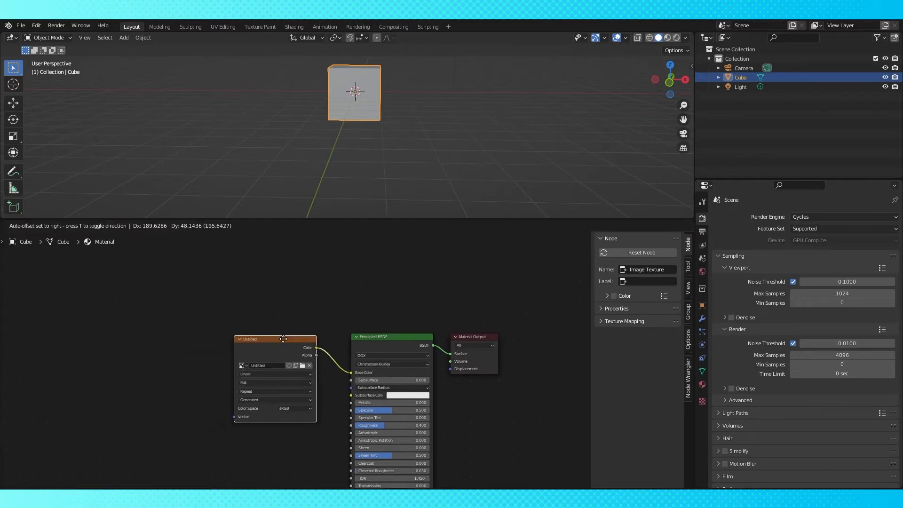
Step: Put the cube in Texture Paint mode and scroll to the brush's Texture Mask panel for star3.png
left_click(49, 38)
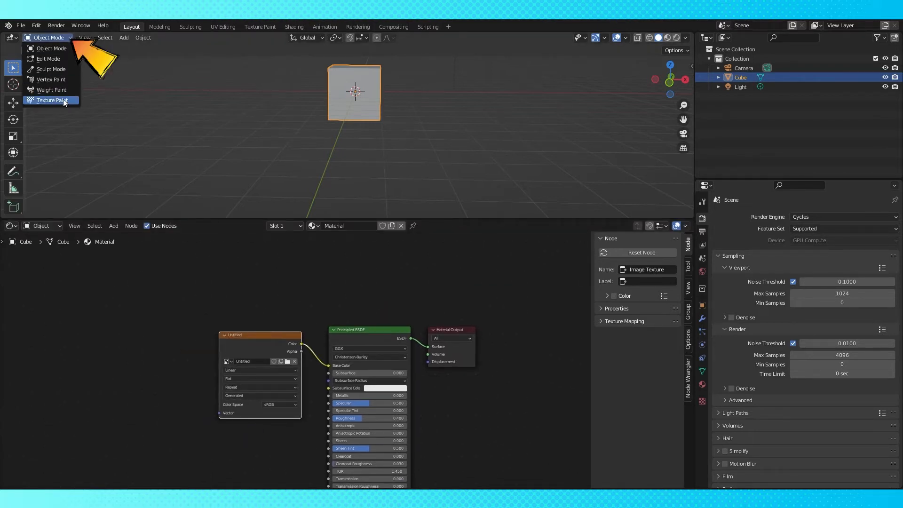
left_click(51, 100)
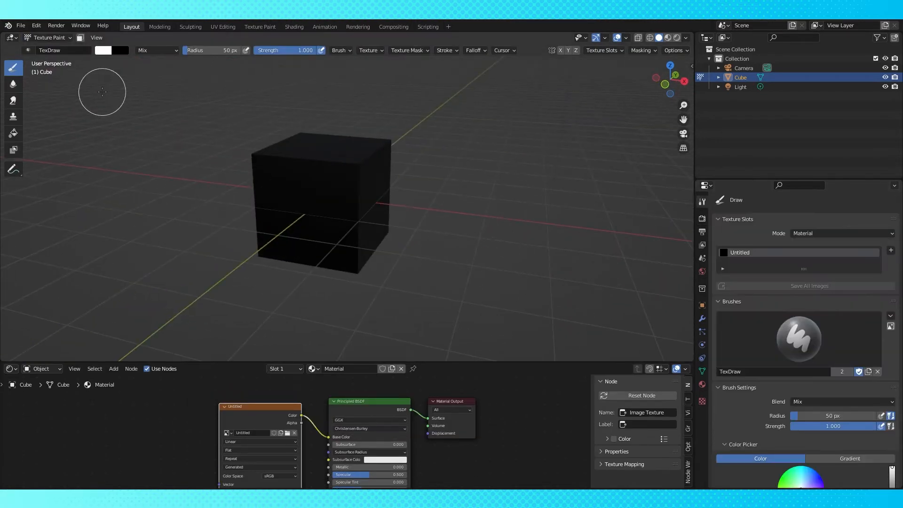
scroll("down", 3)
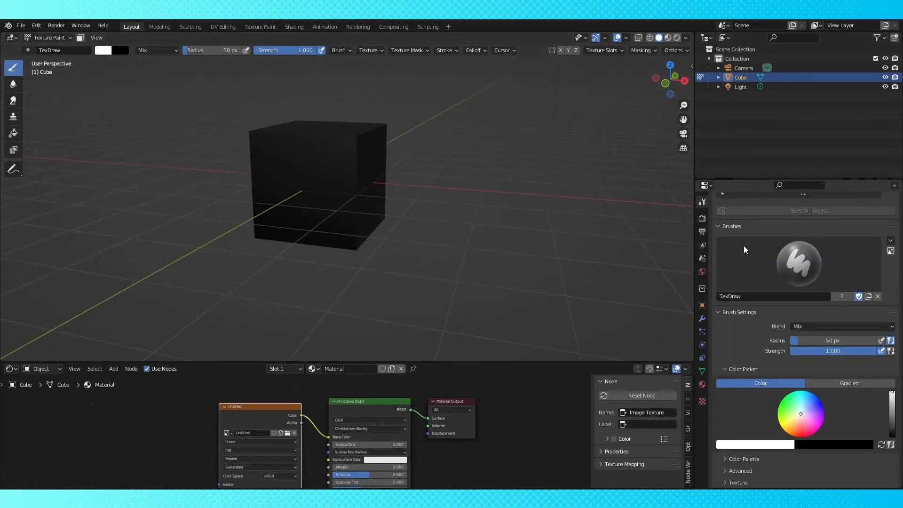
scroll("down", 3)
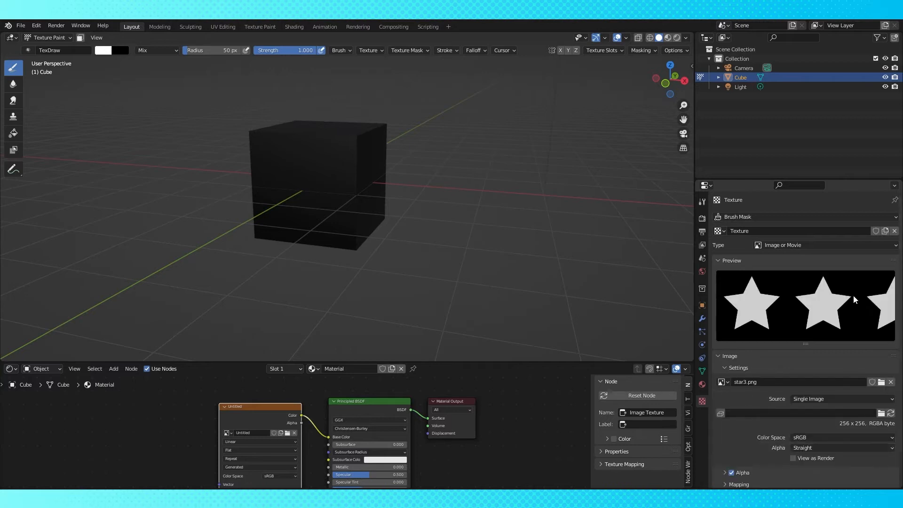
mouse_move(802, 305)
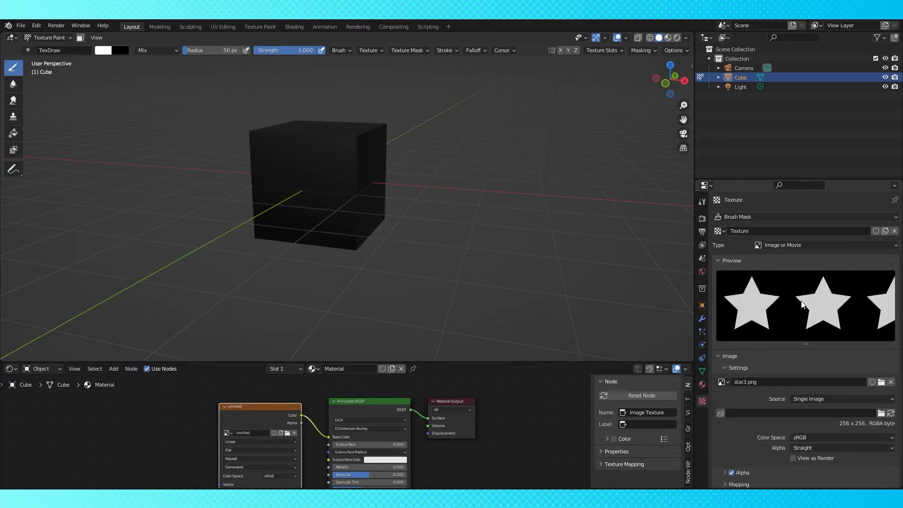
Step: Set the star mask's mapping from Tiled to View Plane and stamp a single test star on the cube
left_click(702, 201)
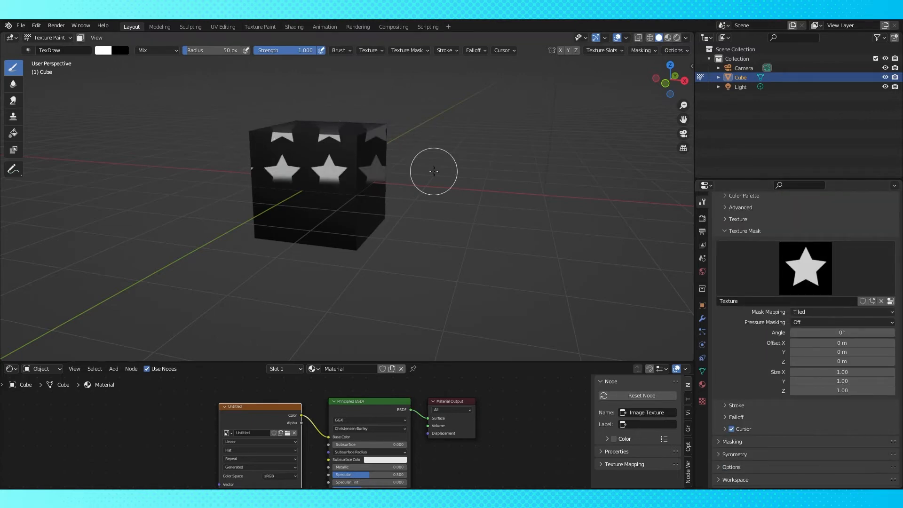
left_click_drag(433, 170, 368, 220)
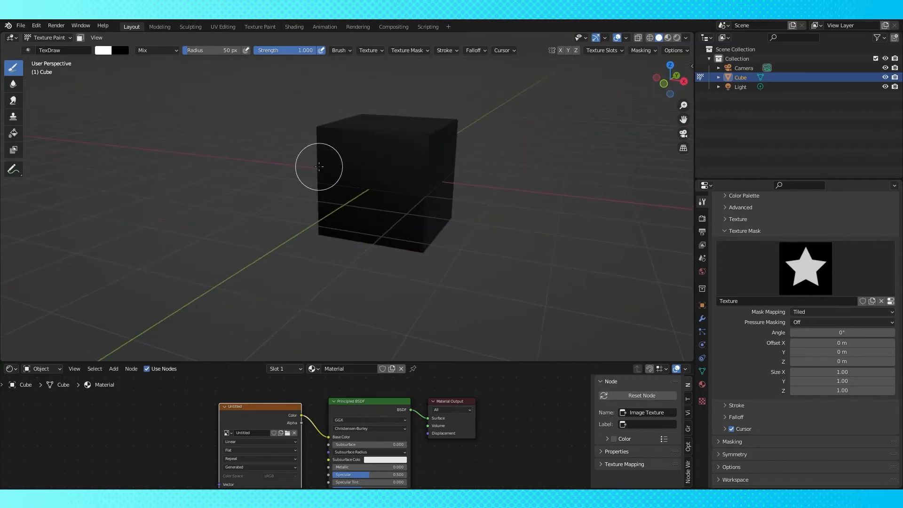
left_click(842, 311)
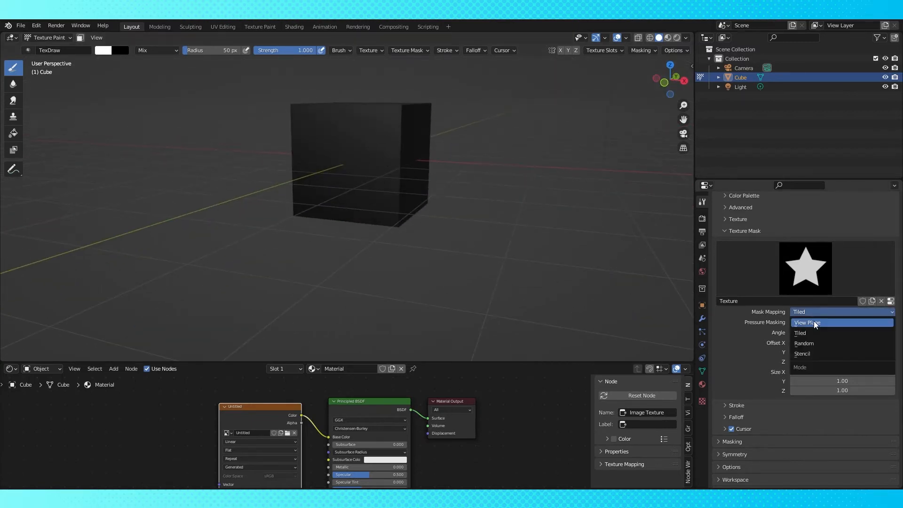
left_click(806, 323)
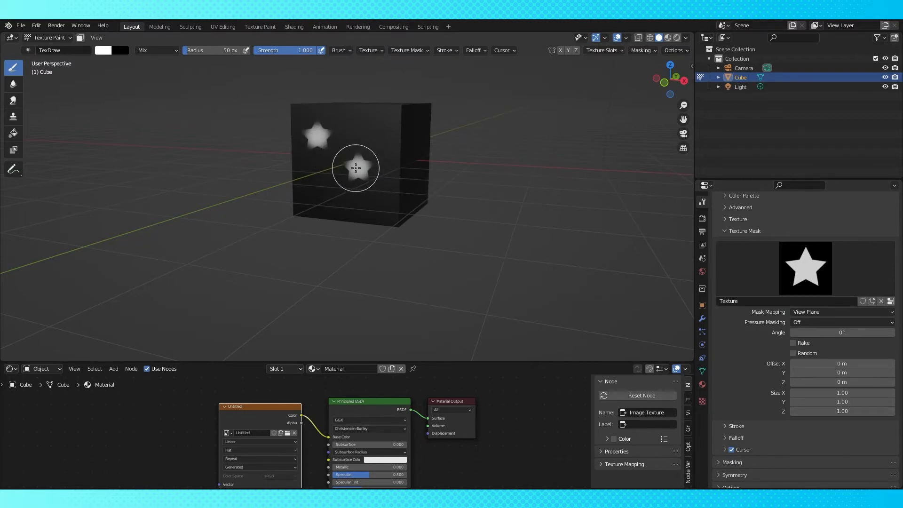
left_click(355, 169)
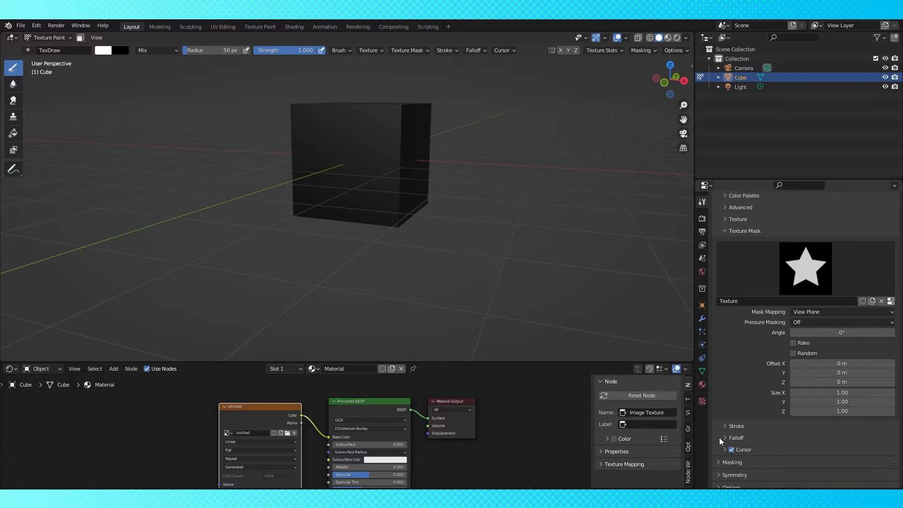
Step: Expand Falloff, enable random rotation per star stamp, and revisit the mask mapping choice
left_click(726, 437)
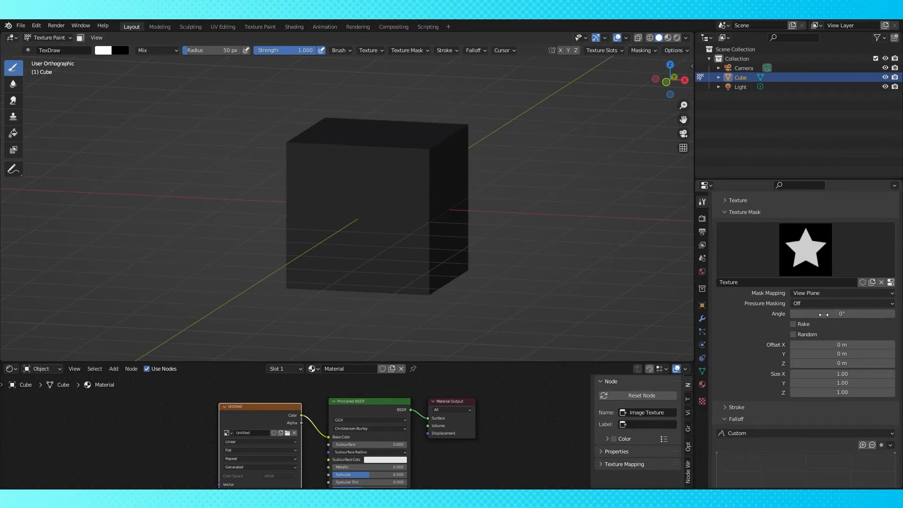
left_click(793, 335)
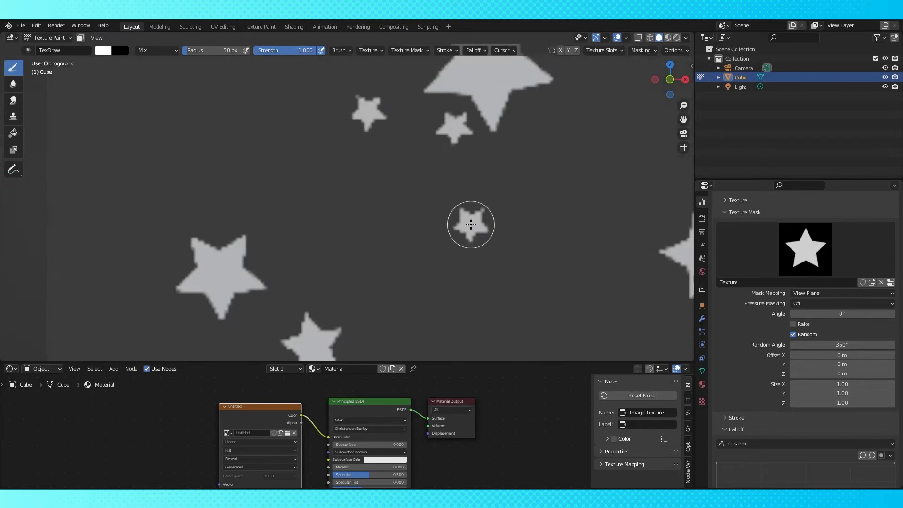
left_click(841, 294)
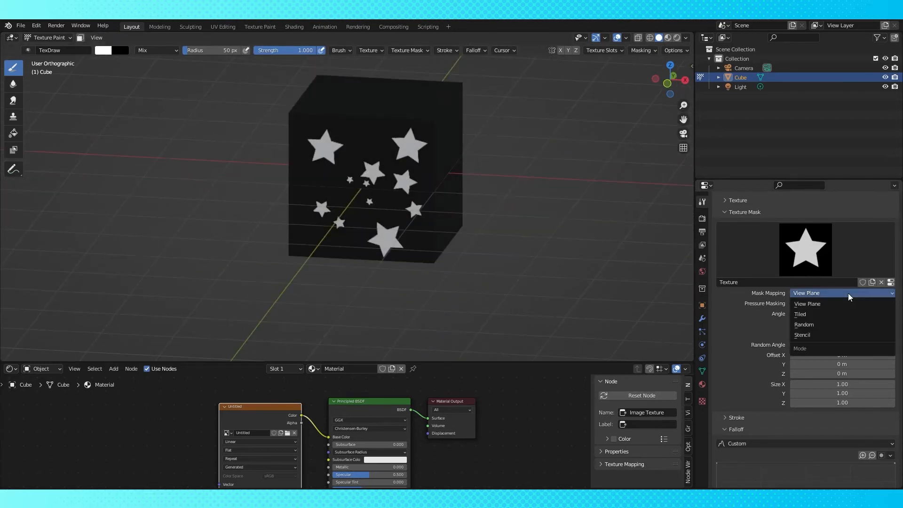
left_click(801, 335)
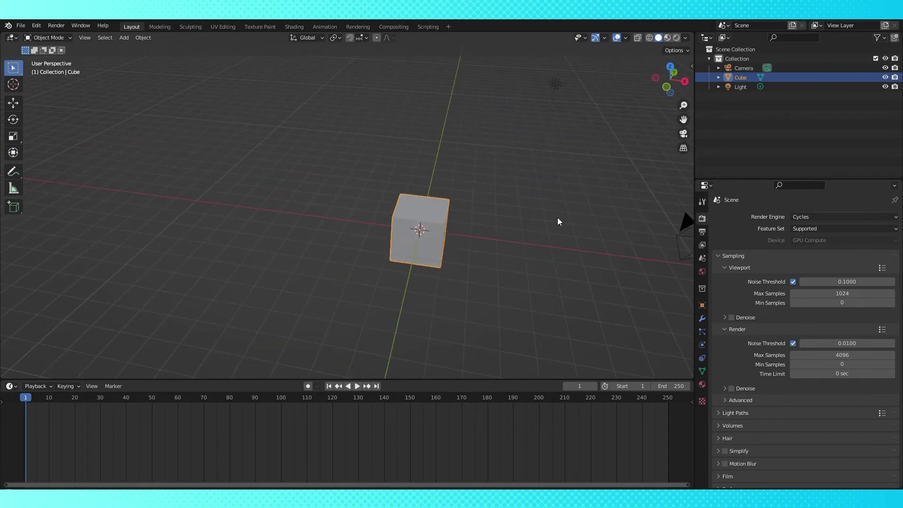
mouse_move(872, 216)
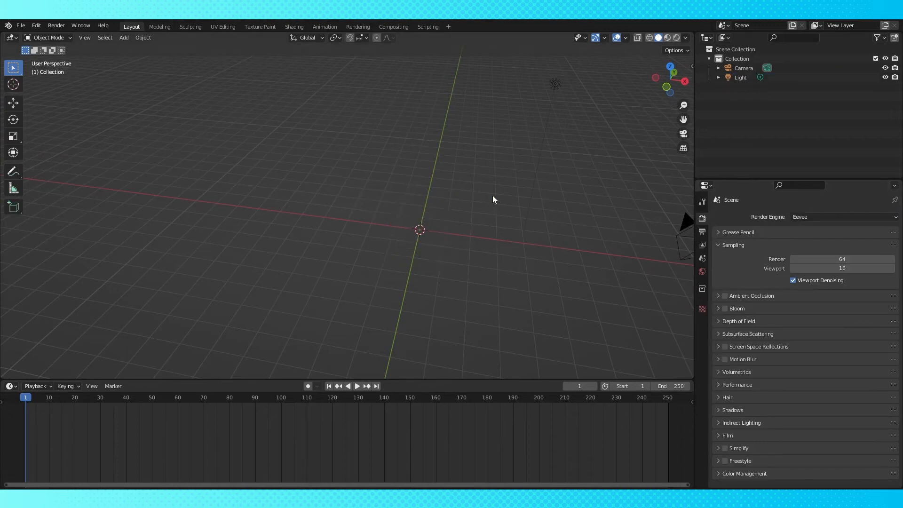
Step: Select the default Cube in the fresh scene so it can be deleted
left_click(743, 68)
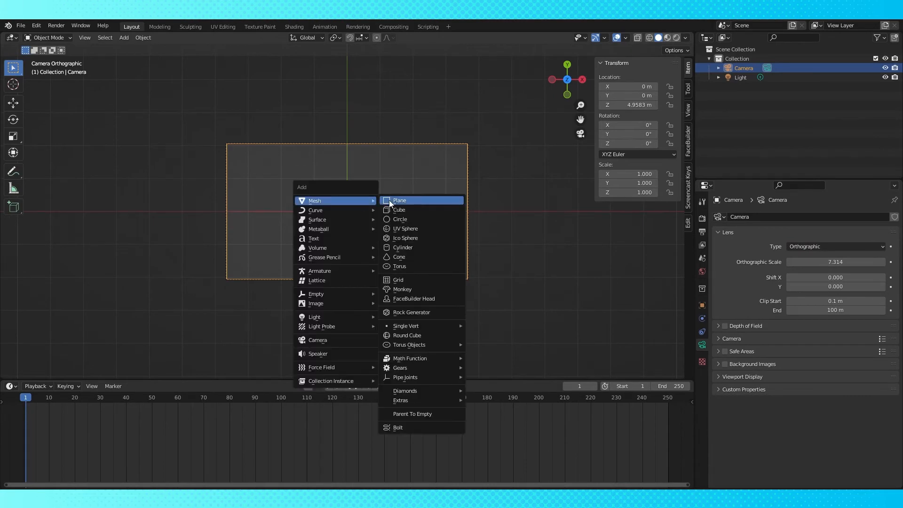
mouse_move(401, 218)
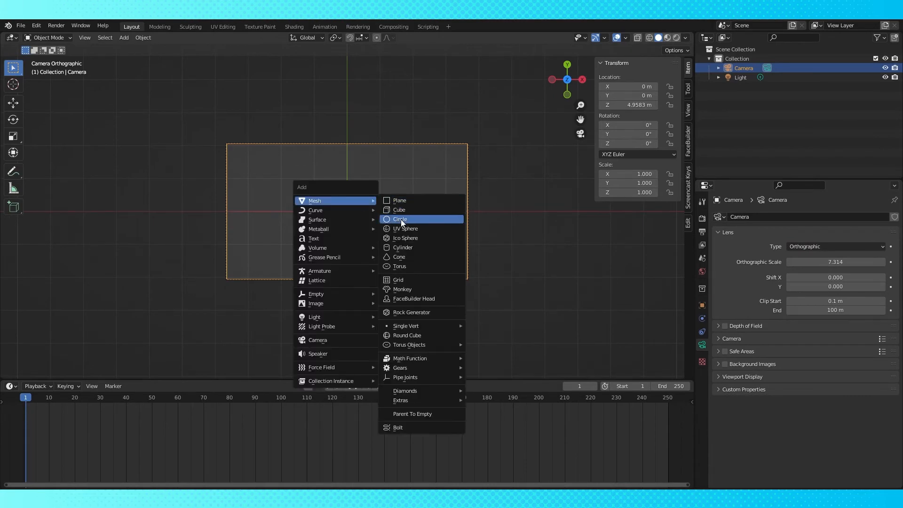
Step: Add a circle mesh, set output resolution to 256×256, adjust the camera's orthographic lens, reselect the circle
left_click(399, 219)
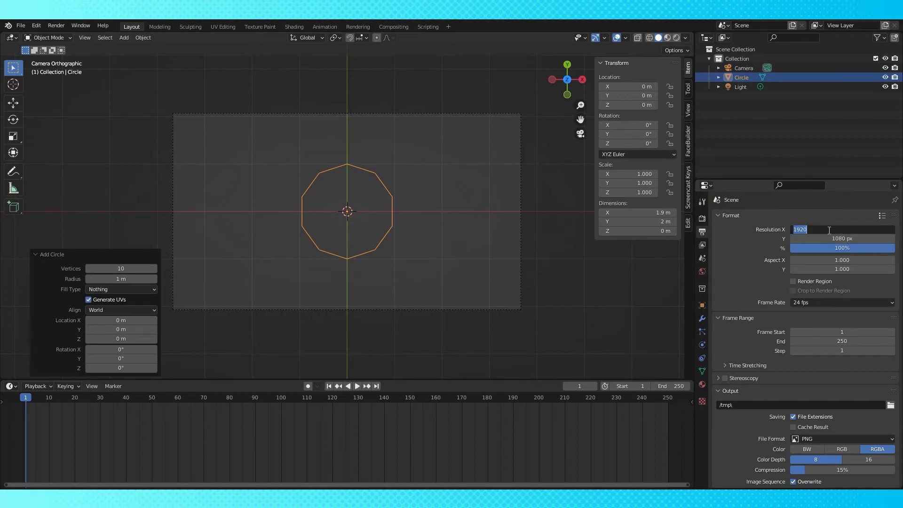
type("256 px")
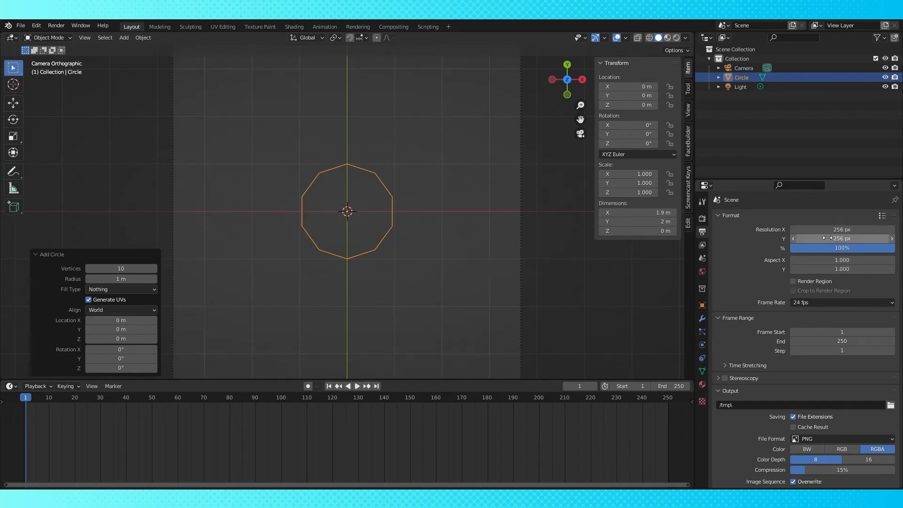
left_click(743, 68)
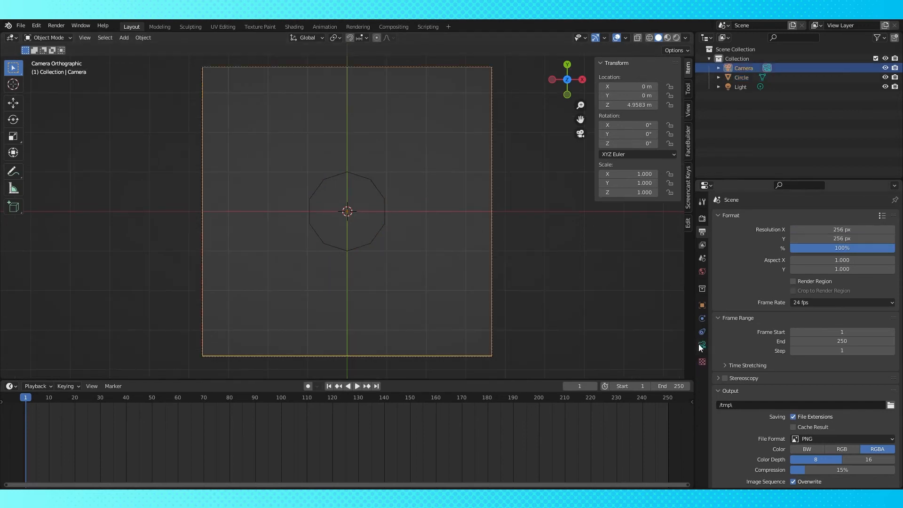
left_click(701, 344)
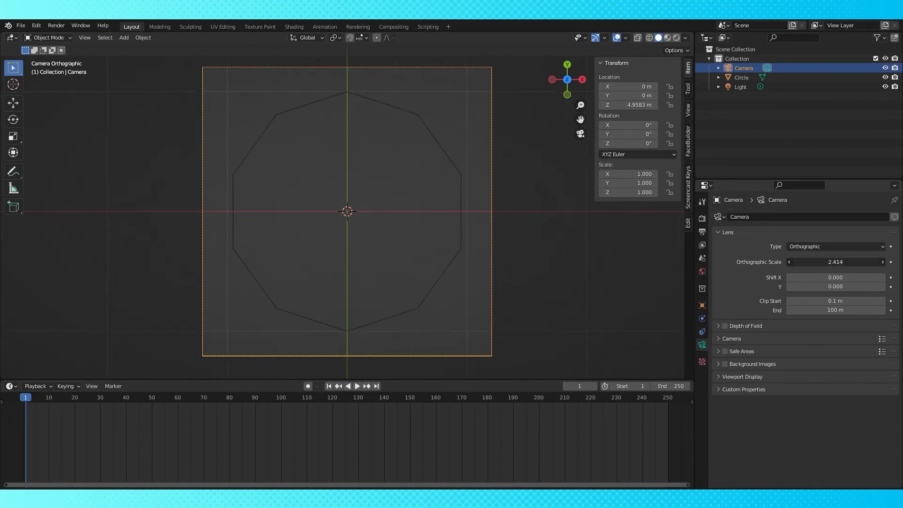
left_click(741, 77)
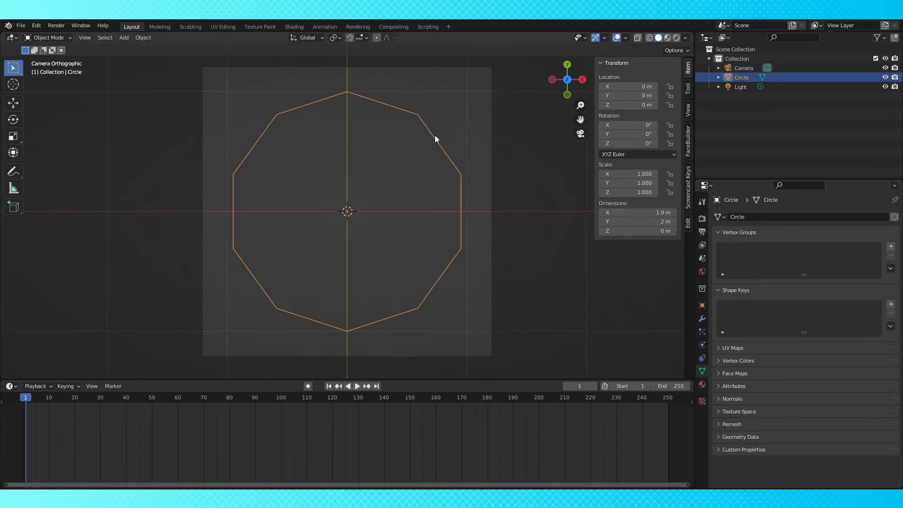
Step: Edit the circle and use Checker Deselect to keep every other vertex selected for the star points
key("Tab")
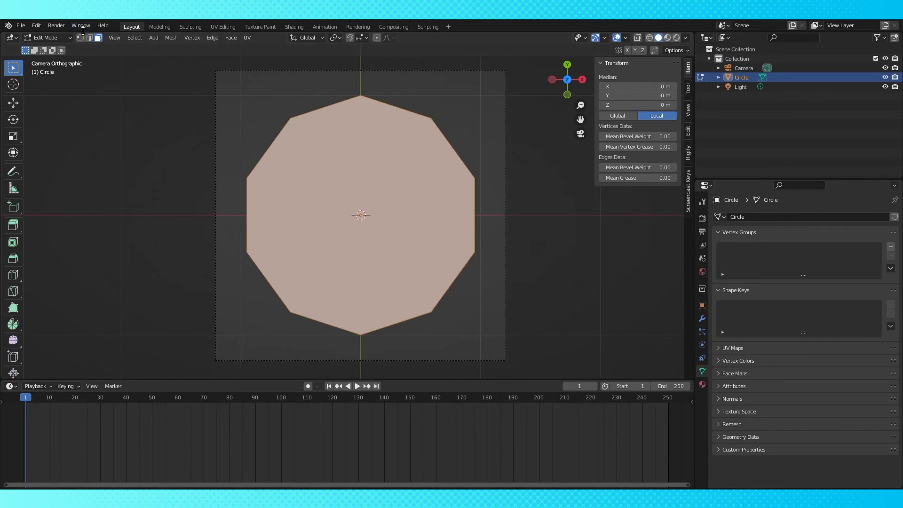
left_click(135, 38)
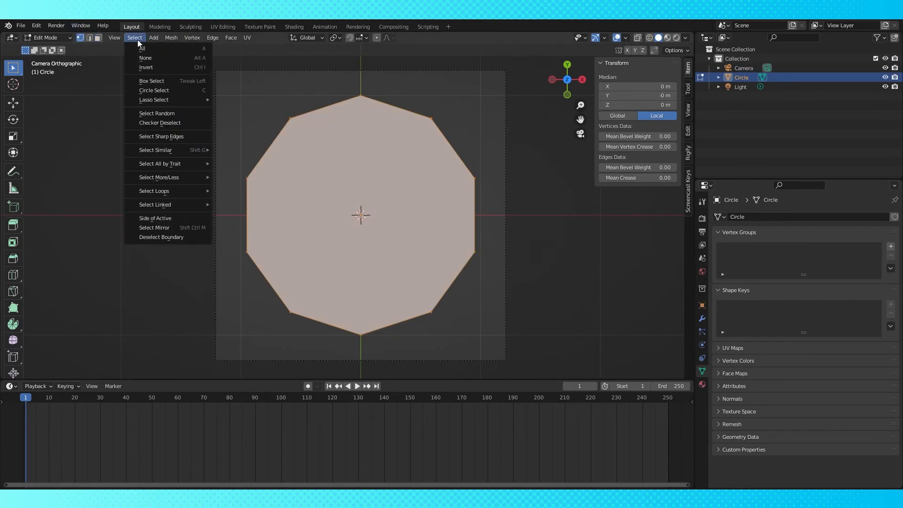
left_click(159, 122)
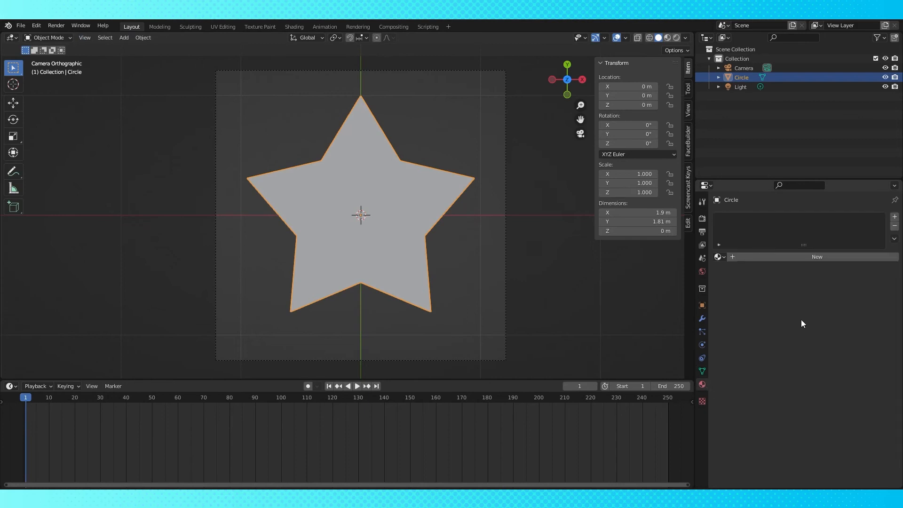
Step: Create a new material for the star and set the world background colour to black
left_click(816, 256)
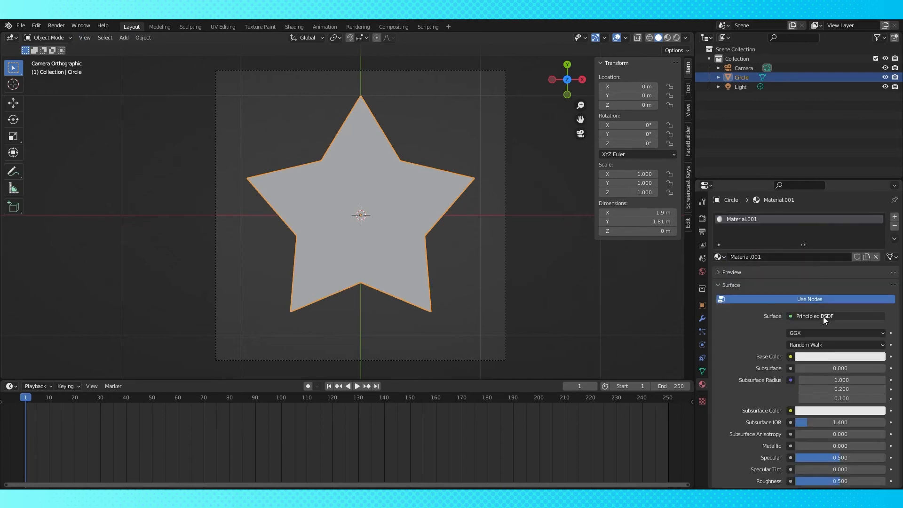
left_click(835, 316)
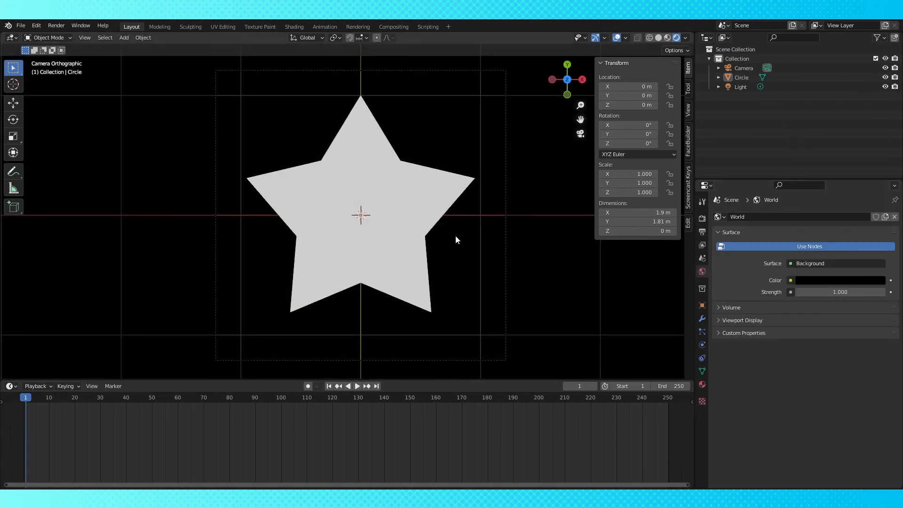
left_click(701, 201)
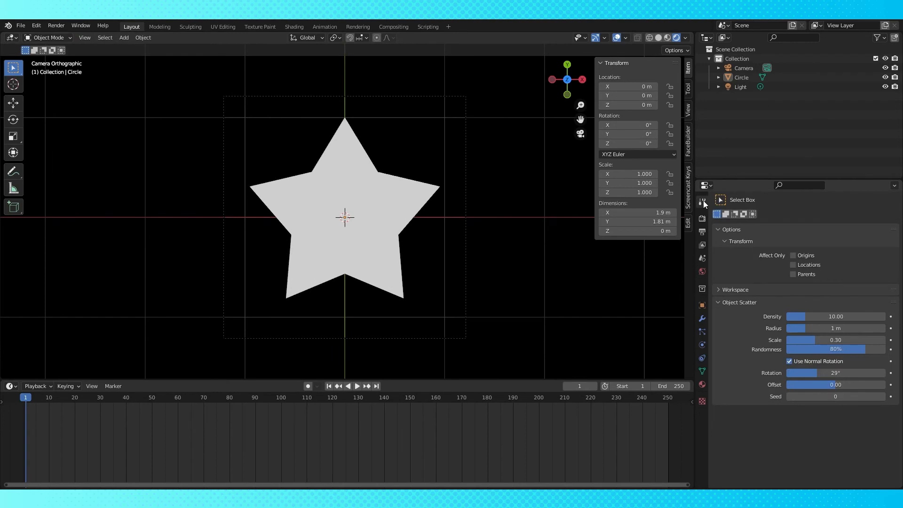
Step: Set Color Management's View Transform to Standard so the star renders pure white
left_click(701, 218)
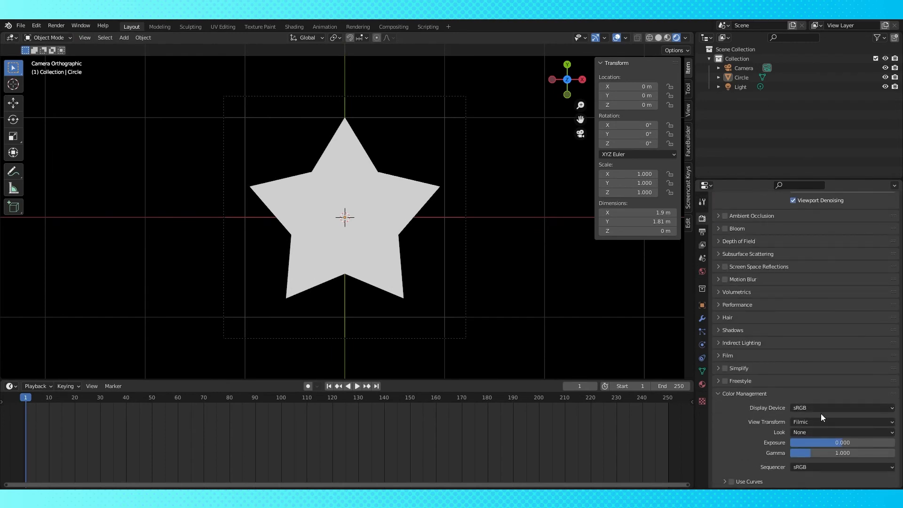
left_click(842, 421)
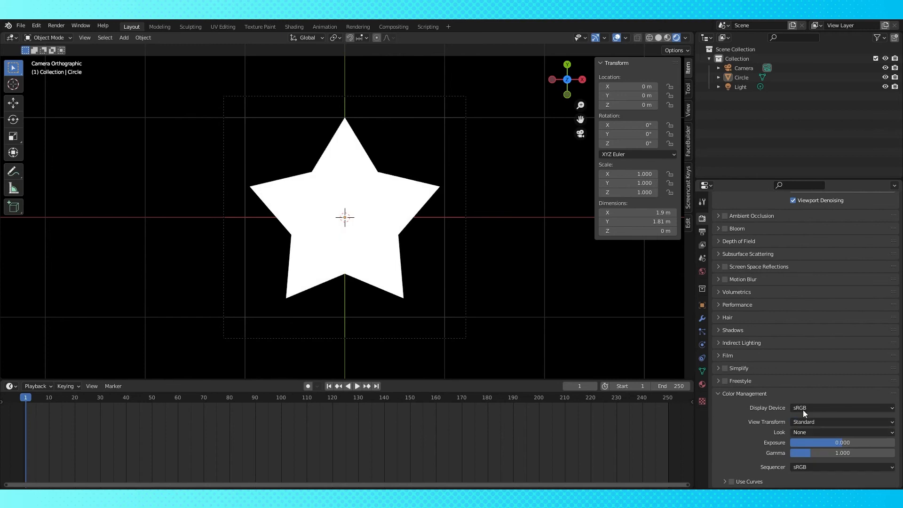
left_click(55, 25)
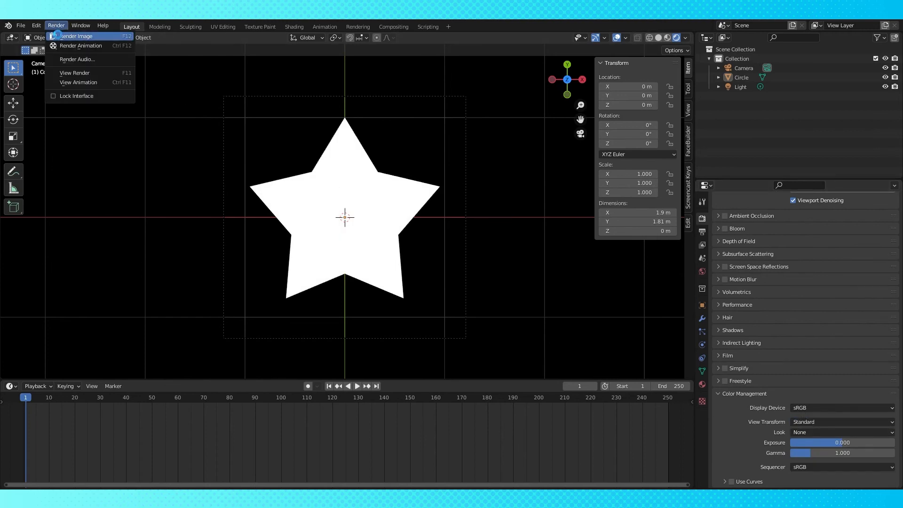
left_click(200, 81)
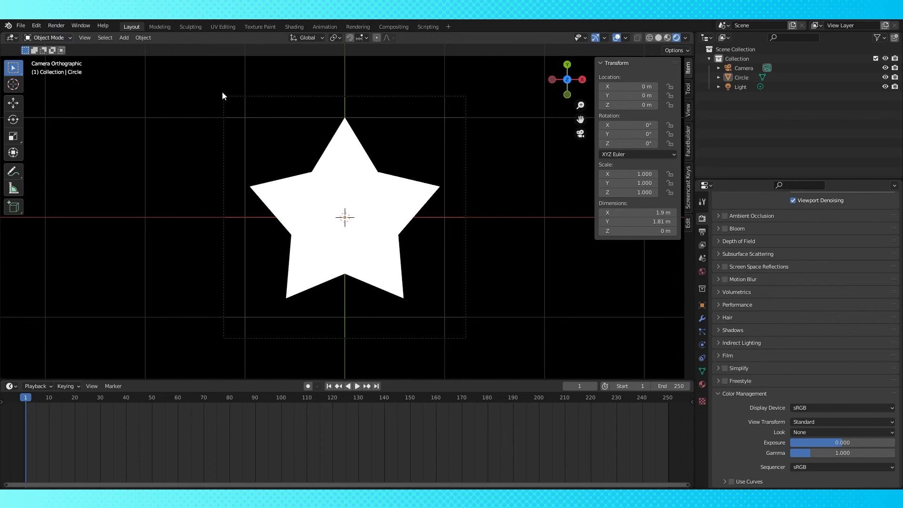
mouse_move(220, 160)
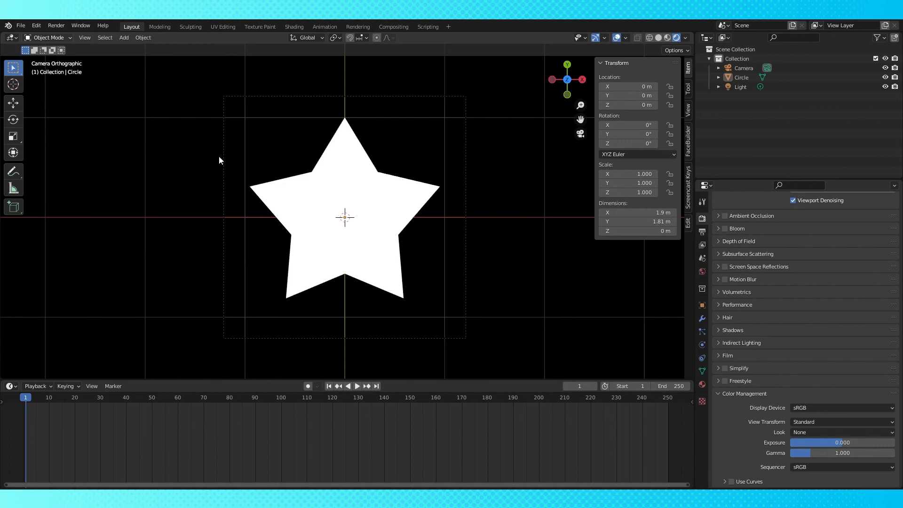
mouse_move(148, 233)
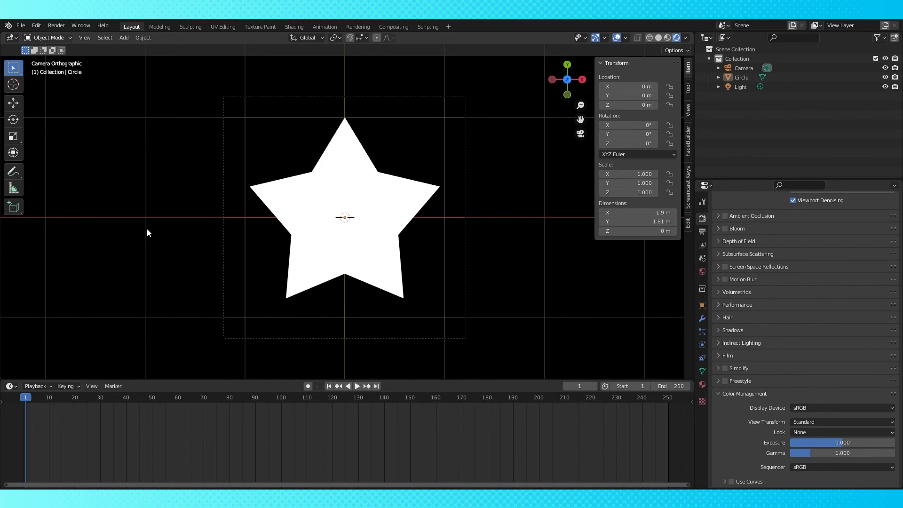
mouse_move(869, 406)
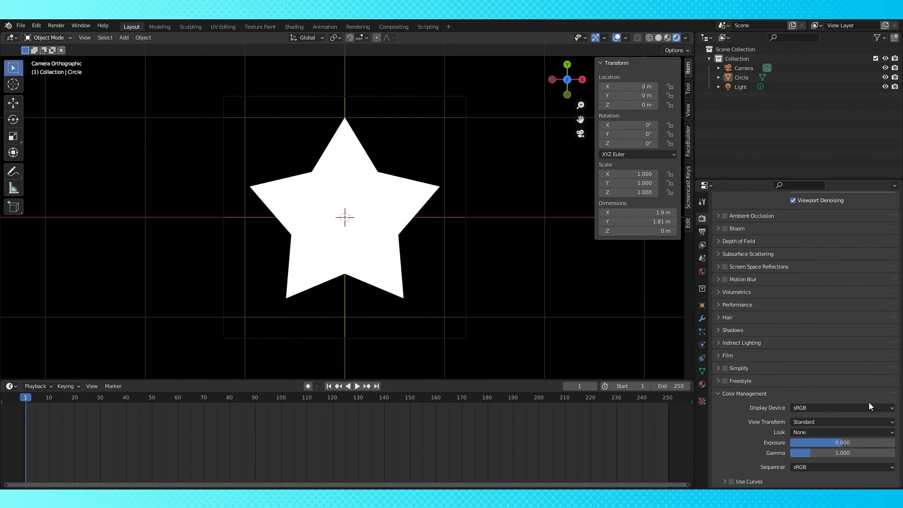